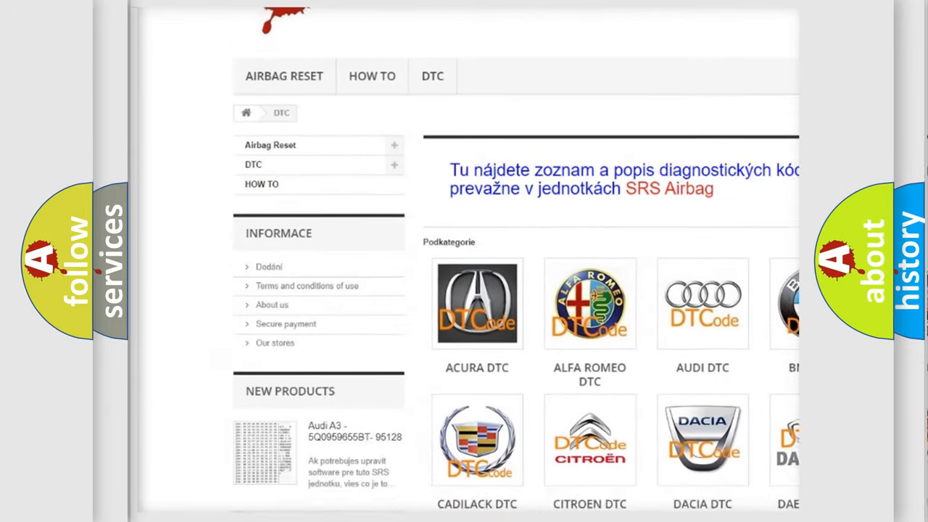
scroll("down", 3)
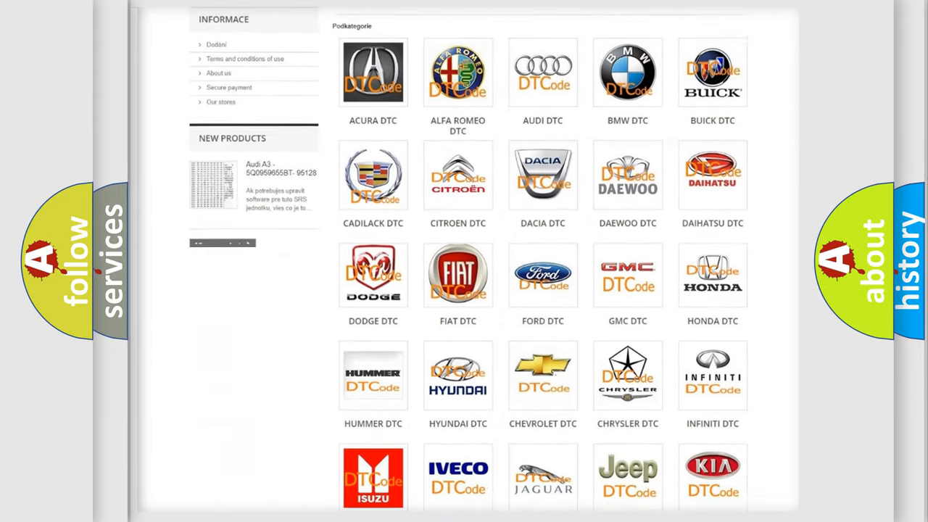
scroll("down", 3)
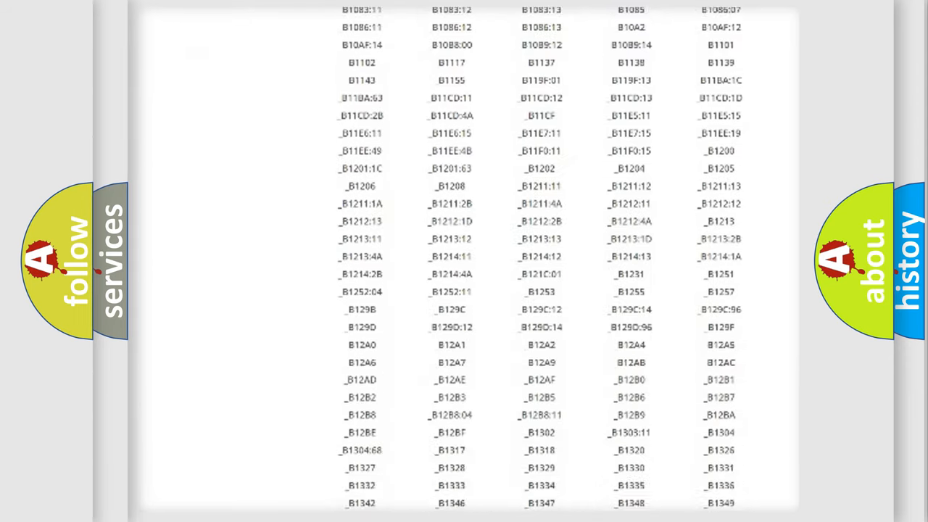
scroll("down", 3)
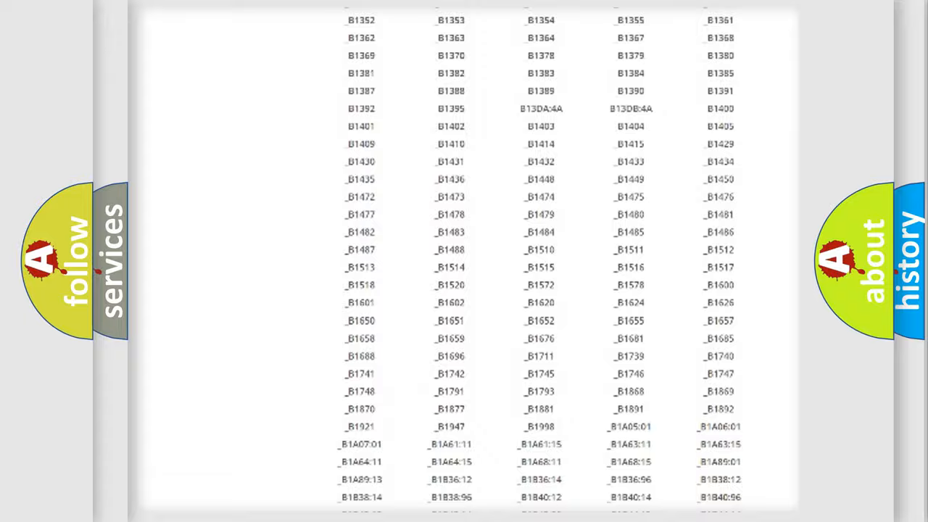